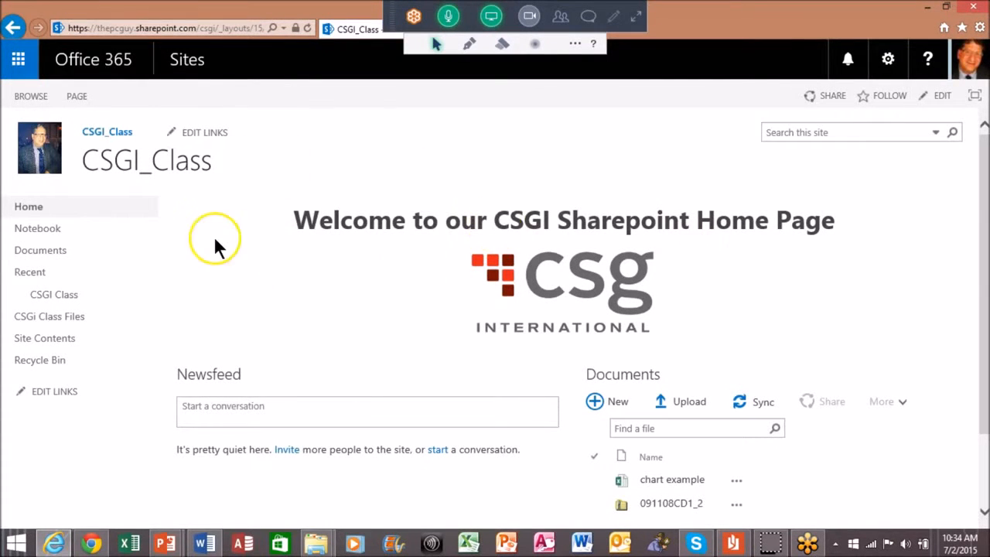
mouse_move(277, 251)
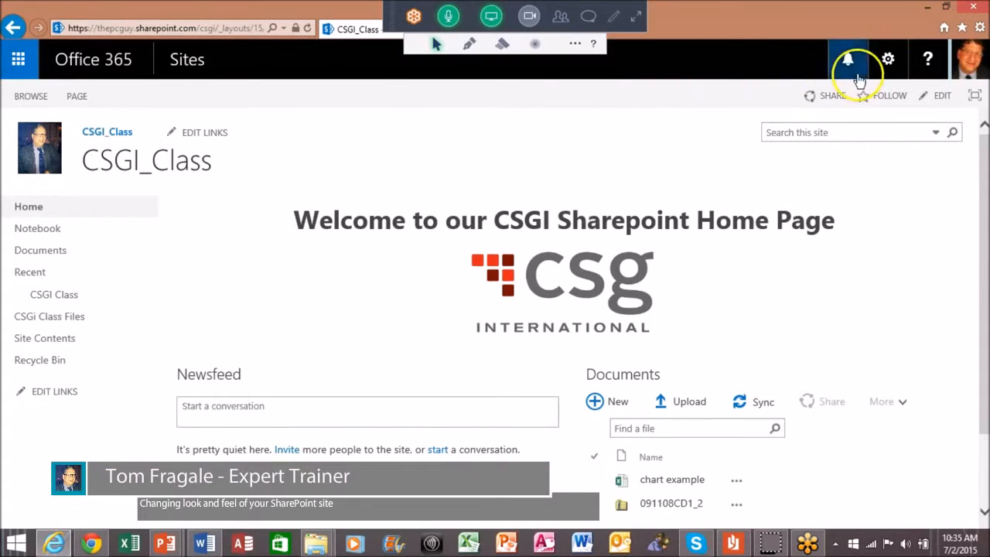
mouse_move(888, 60)
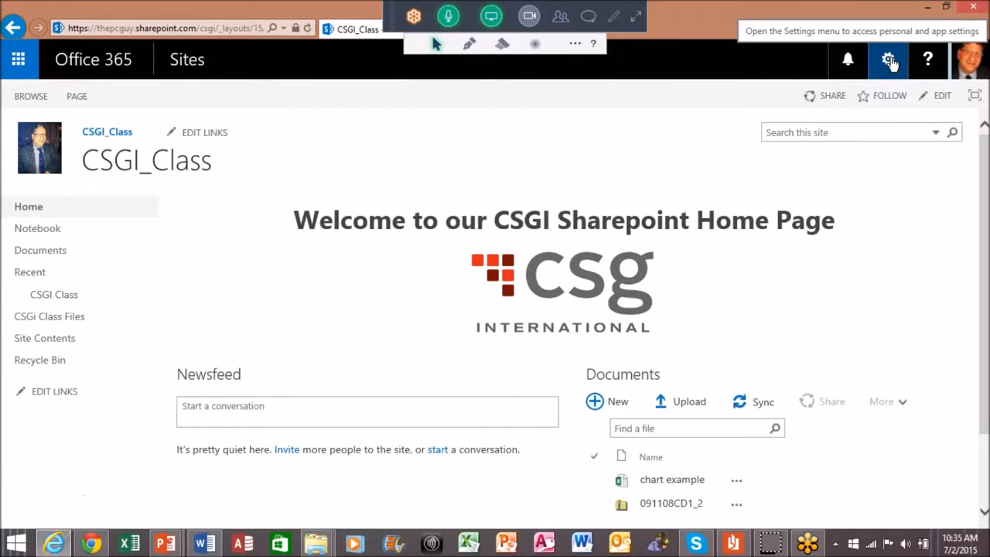
Open the Settings gear menu on the CSGI_Class home page
click(889, 59)
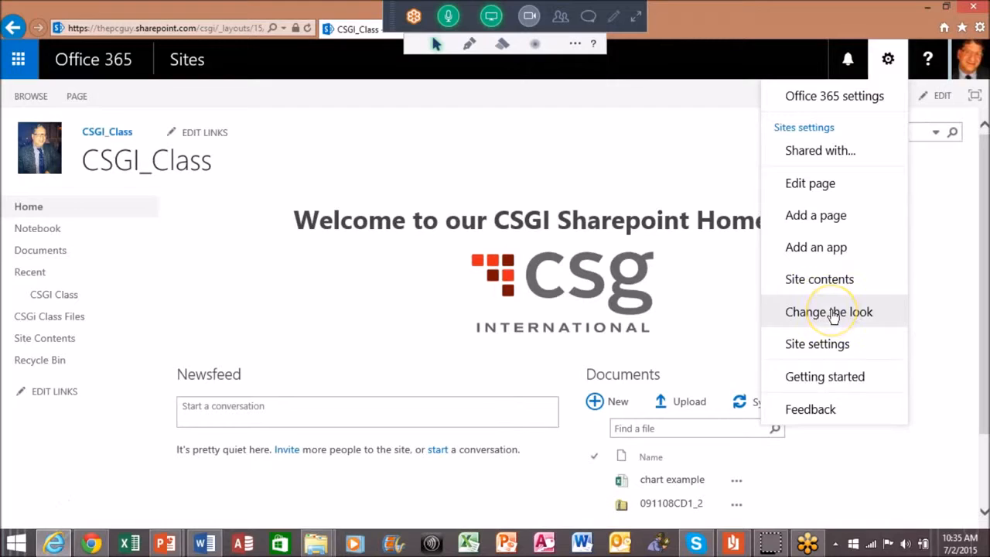
mouse_move(812, 345)
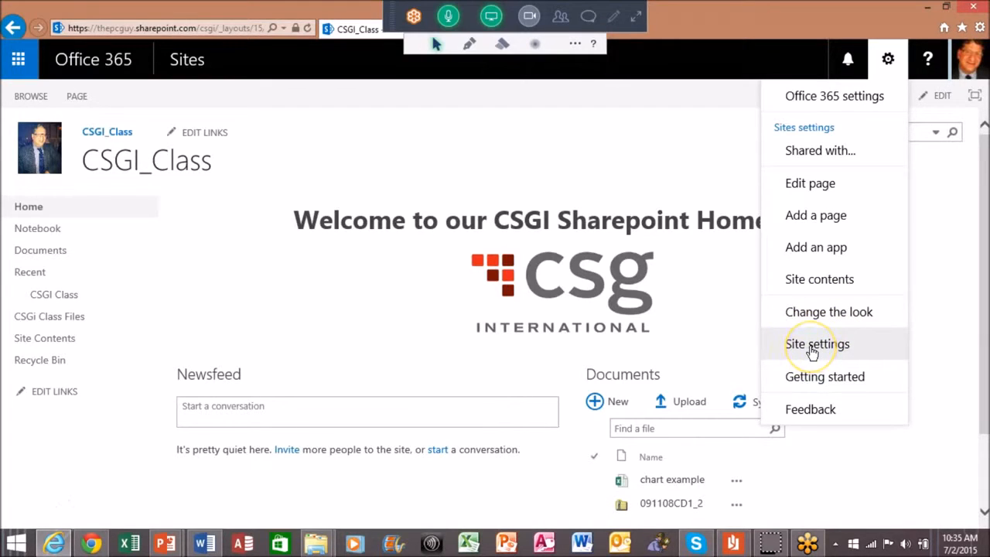
mouse_move(829, 311)
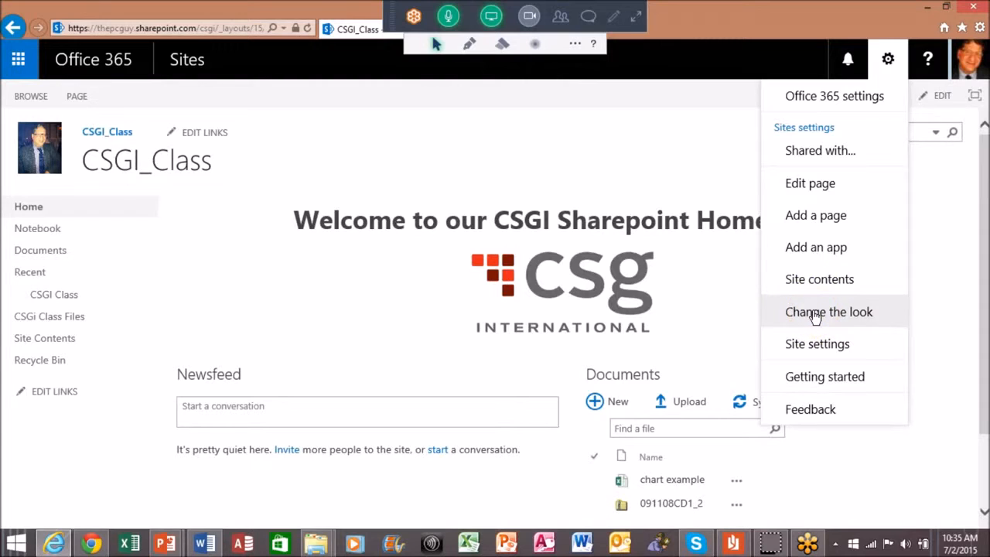
Open Change the look and browse the Orange, Sea Monster, Office and Breeze themes
click(829, 312)
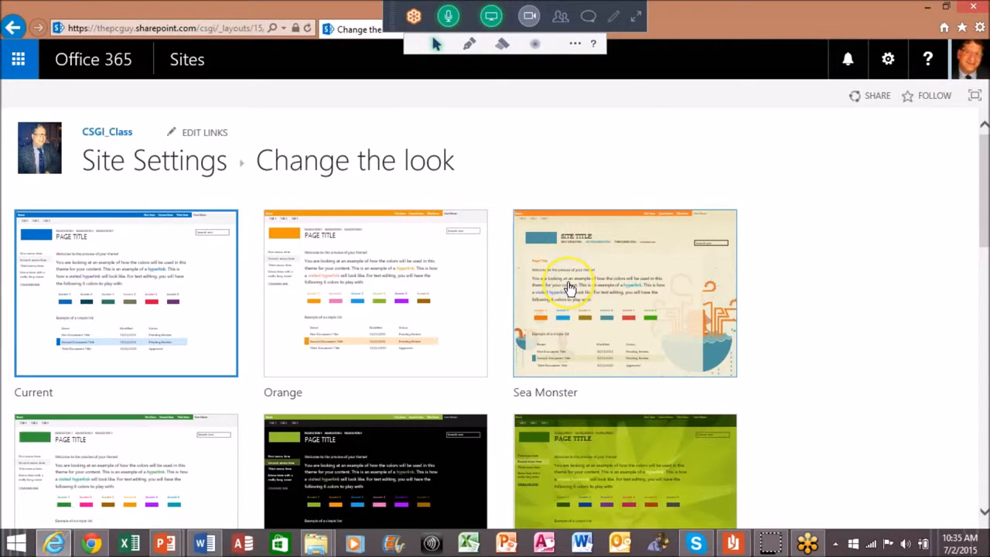
mouse_move(634, 226)
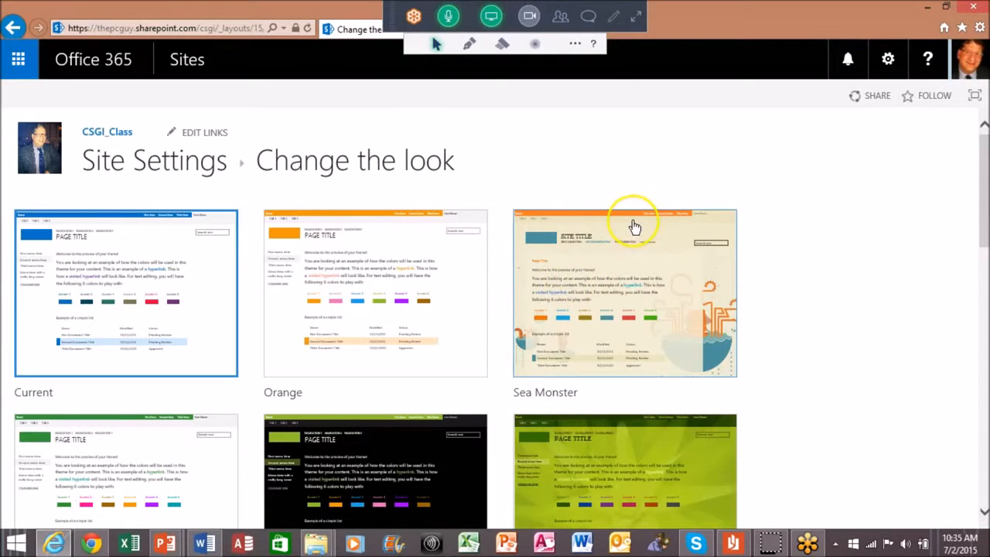
mouse_move(693, 240)
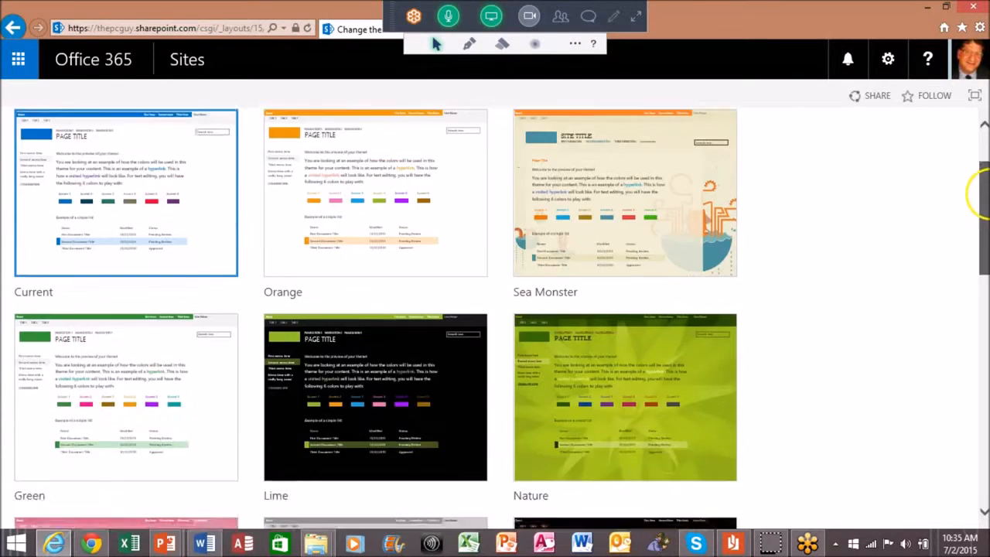
scroll(down, 3)
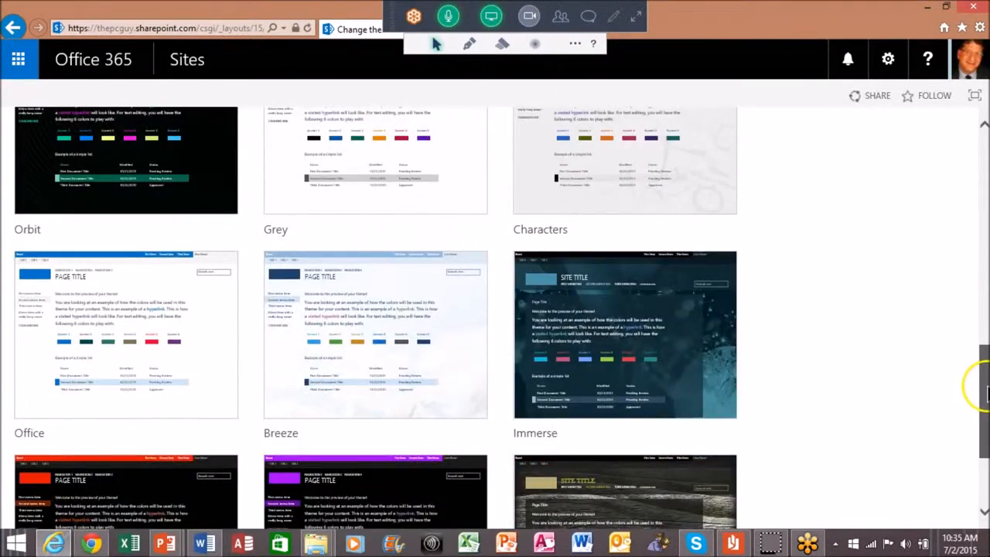
scroll(down, 3)
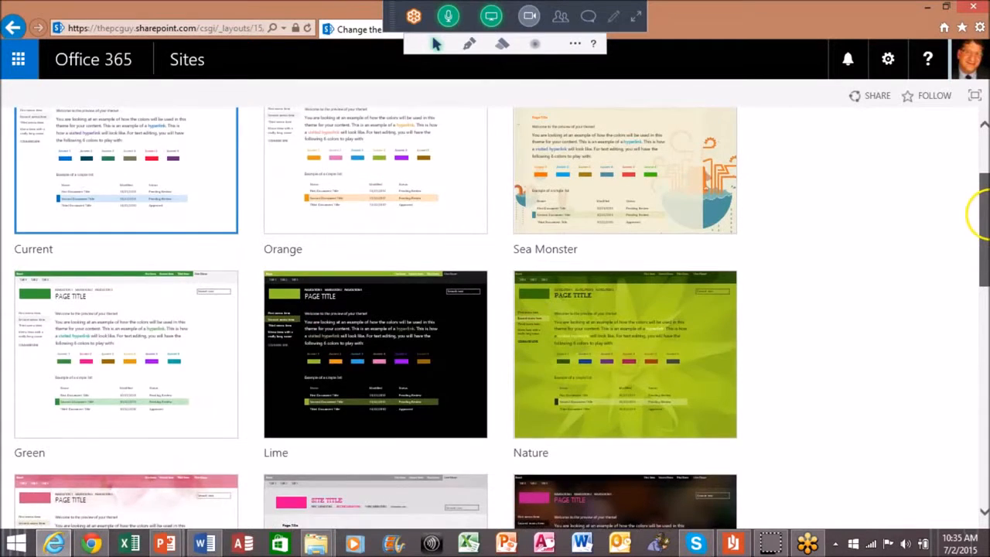
scroll(up, 3)
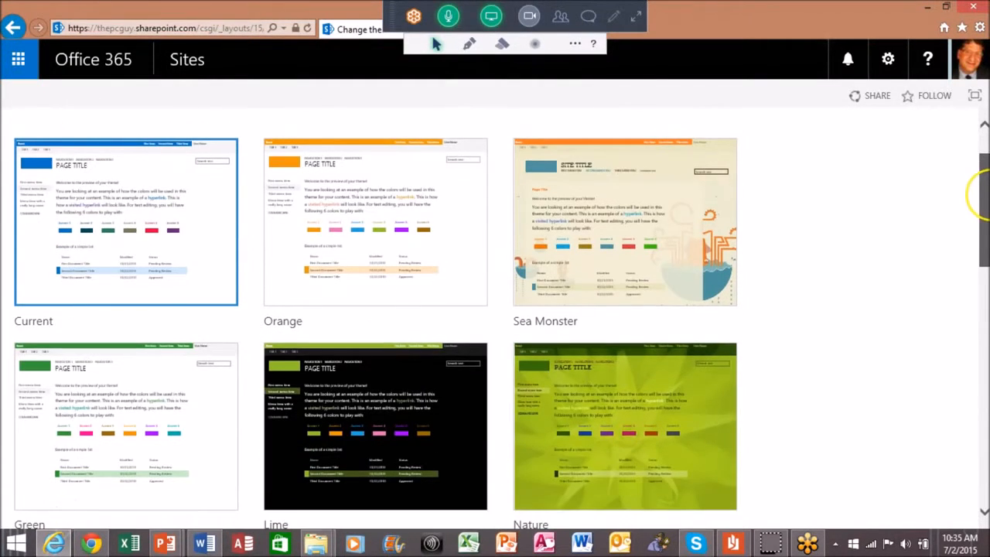
scroll(down, 3)
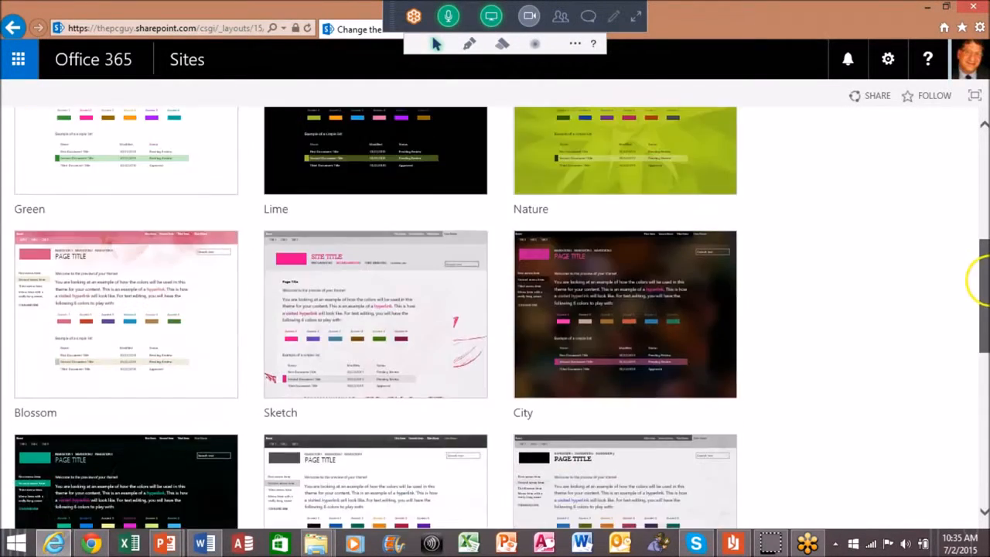
scroll(up, 3)
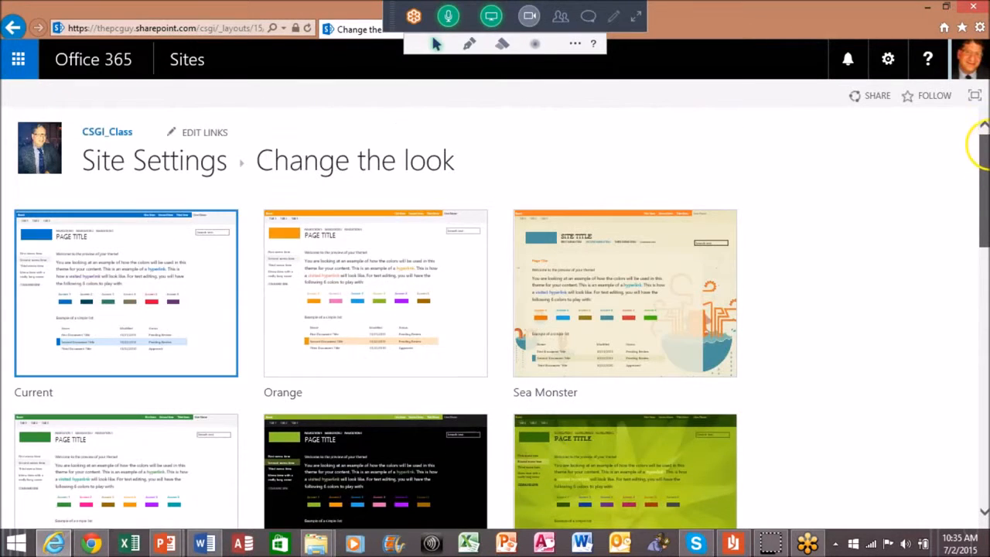
scroll(down, 3)
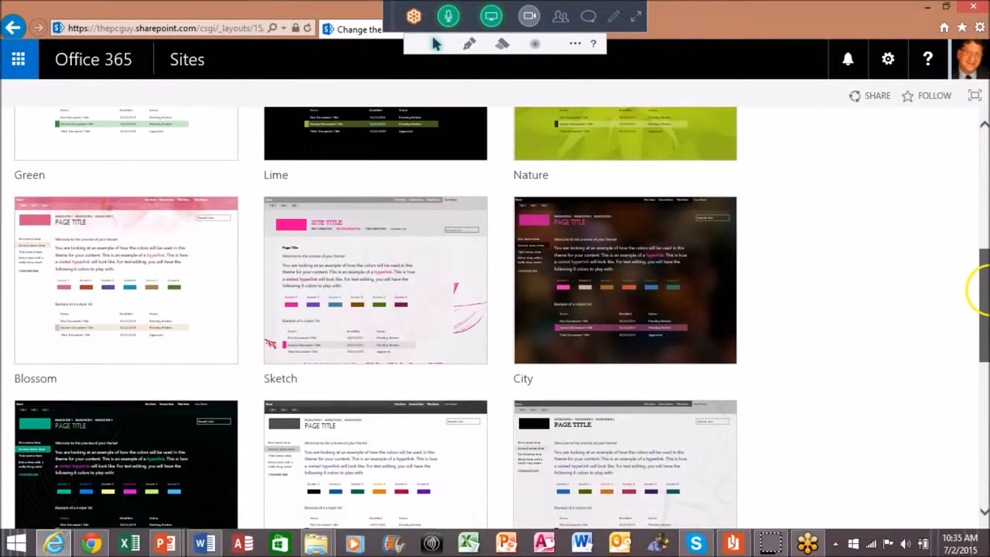
scroll(down, 3)
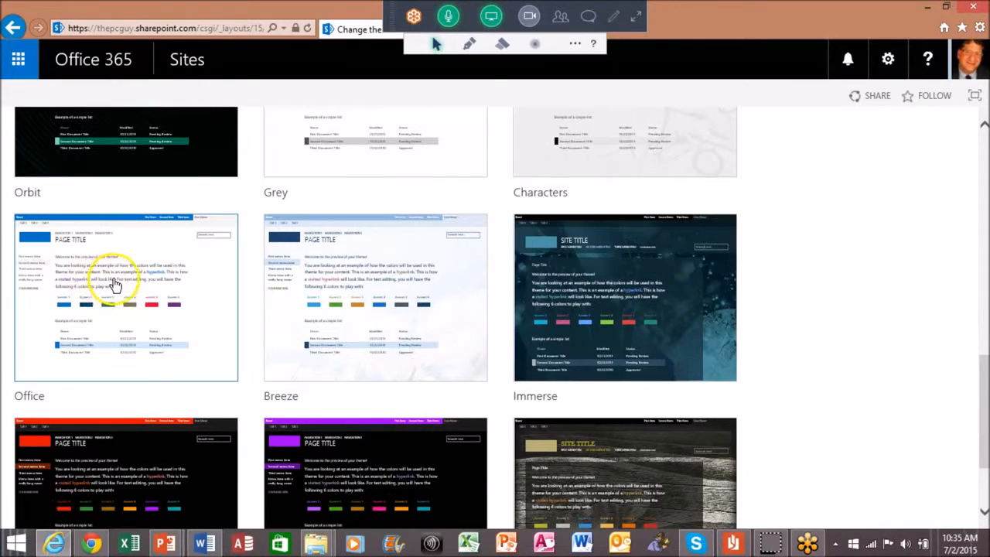
Select the Office theme and browse its colour palettes without changing them
click(126, 298)
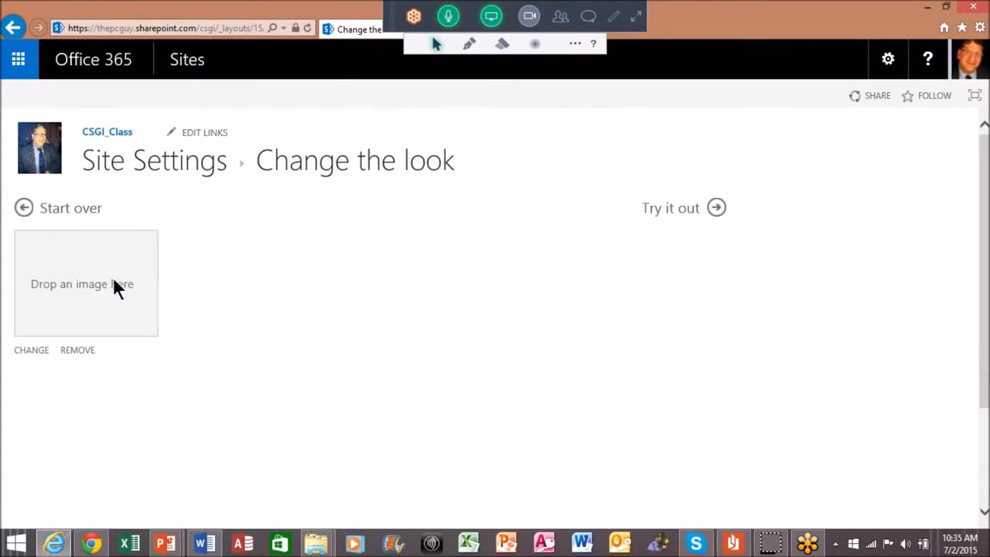
click(670, 208)
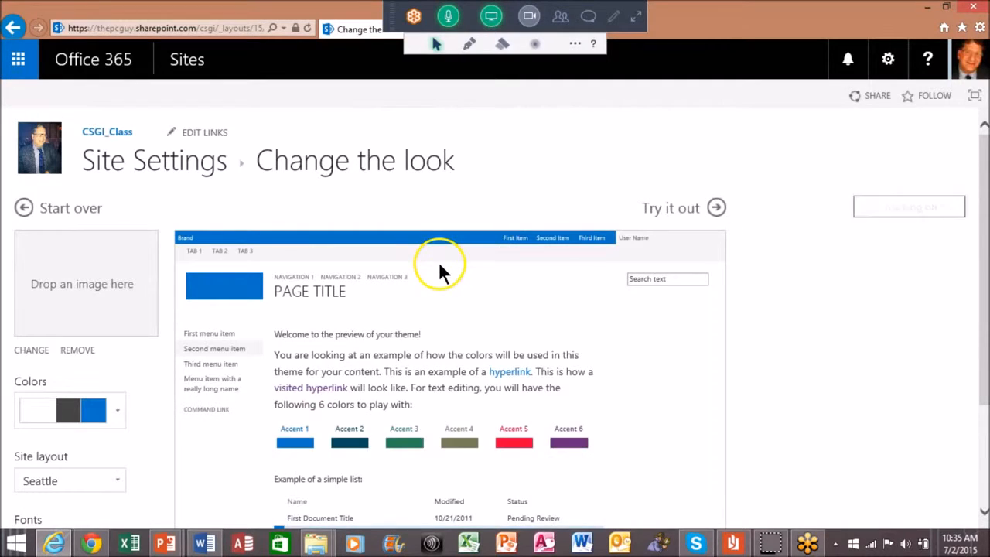
click(117, 410)
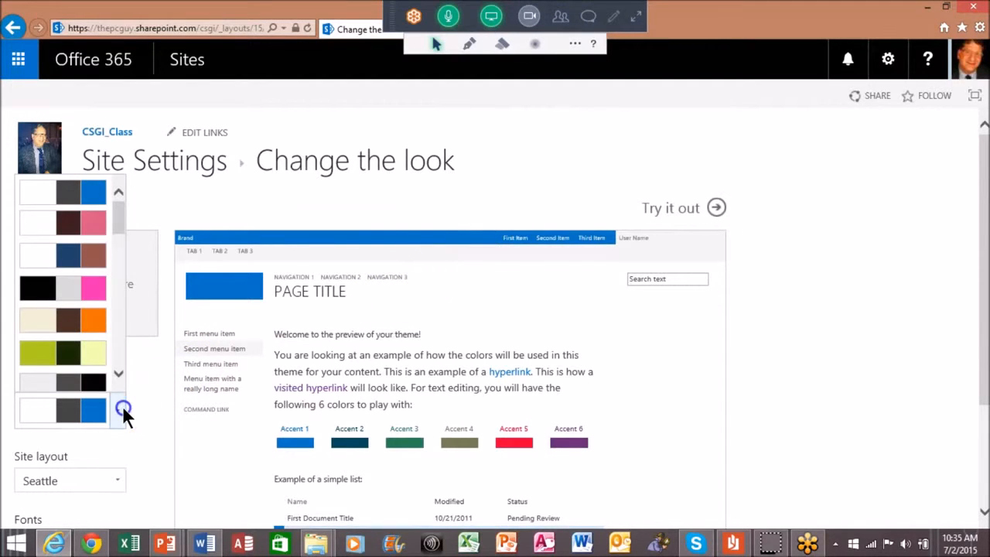
scroll(down, 3)
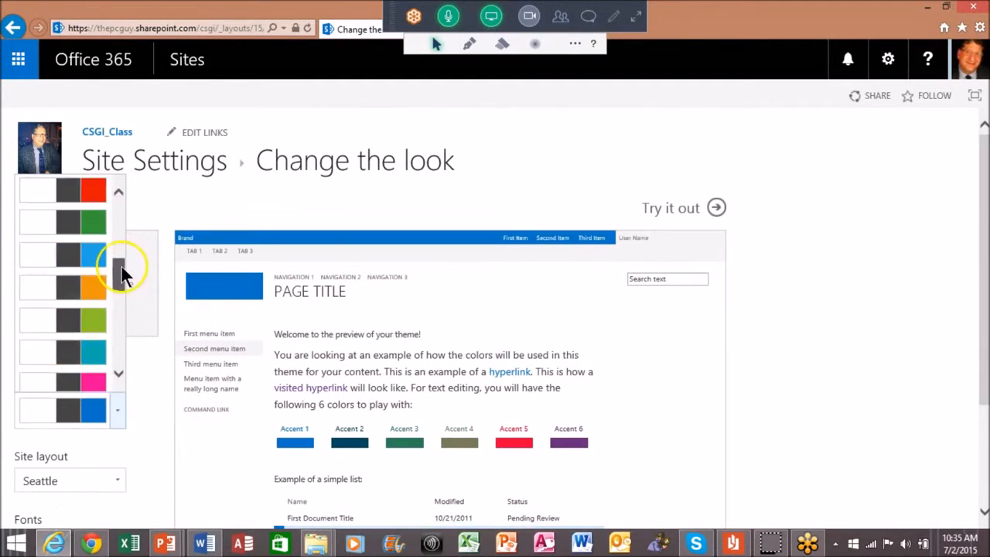
scroll(up, 3)
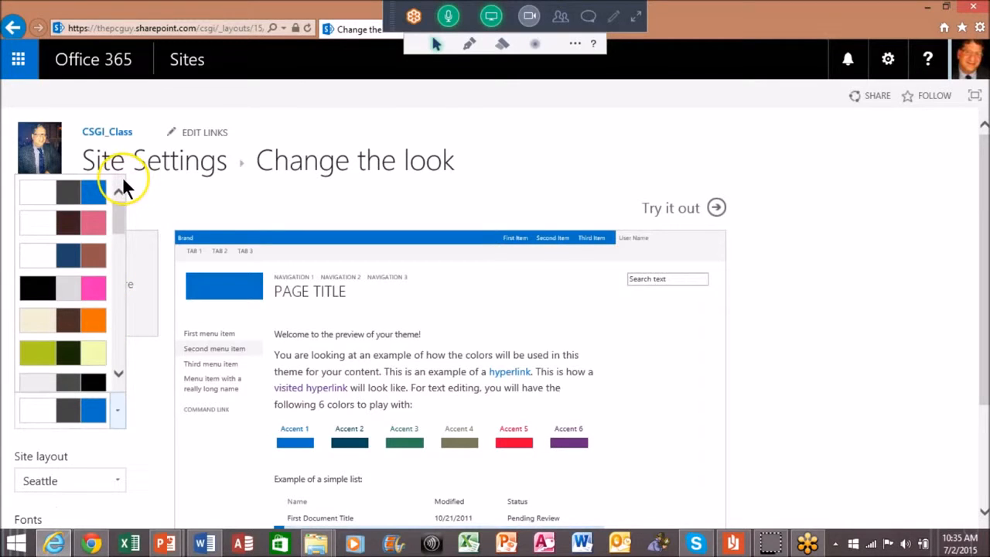
click(117, 190)
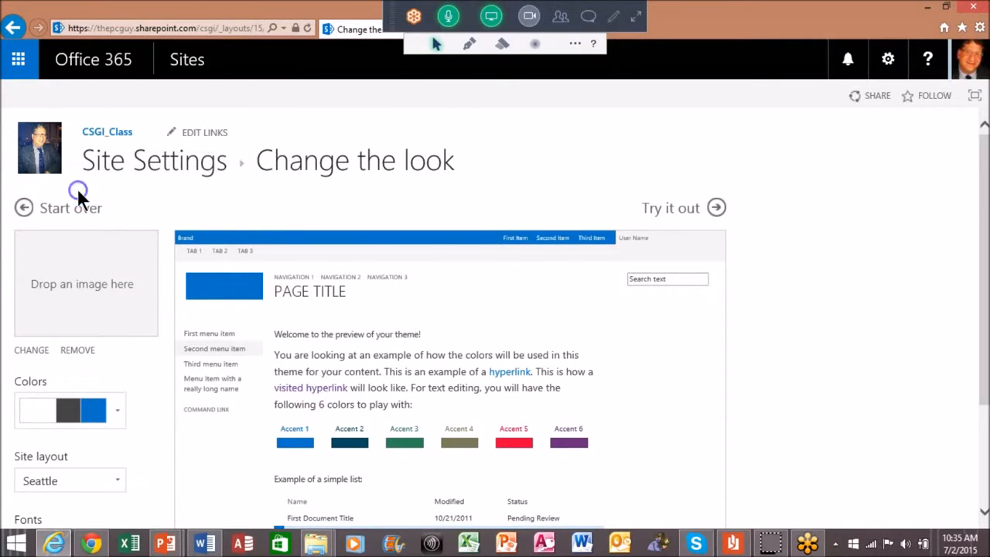
mouse_move(983, 261)
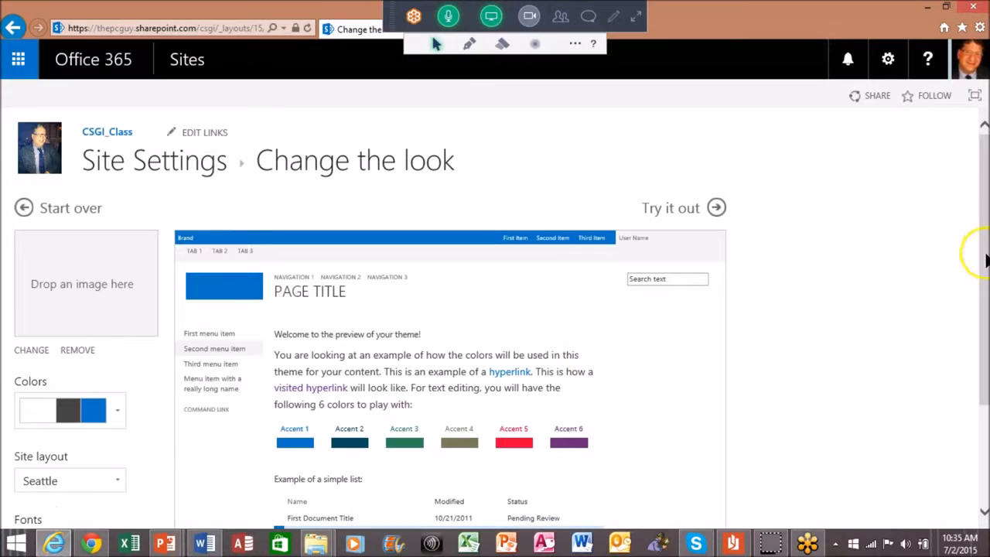
Preview the Oslo site layout, then keep Seattle for the Office theme
scroll(down, 3)
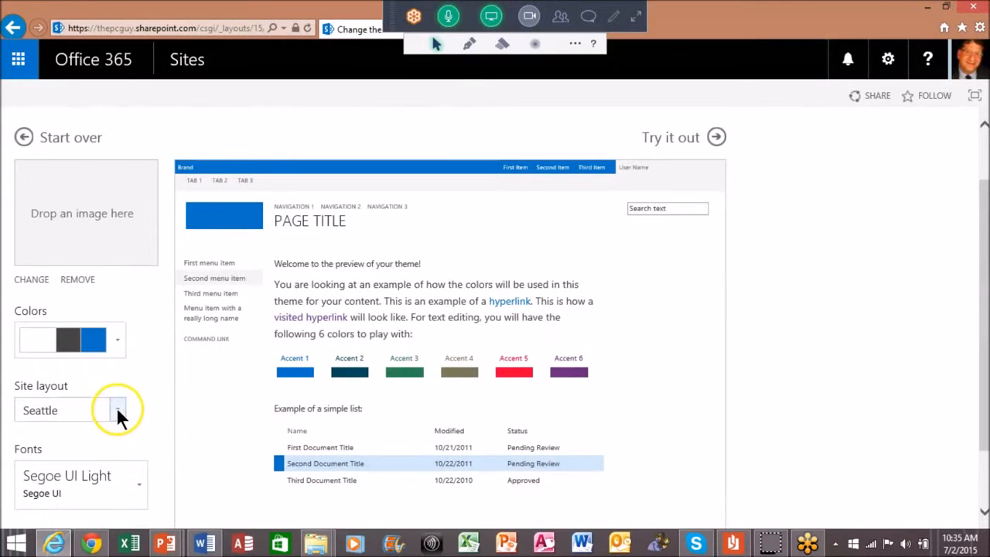
click(117, 410)
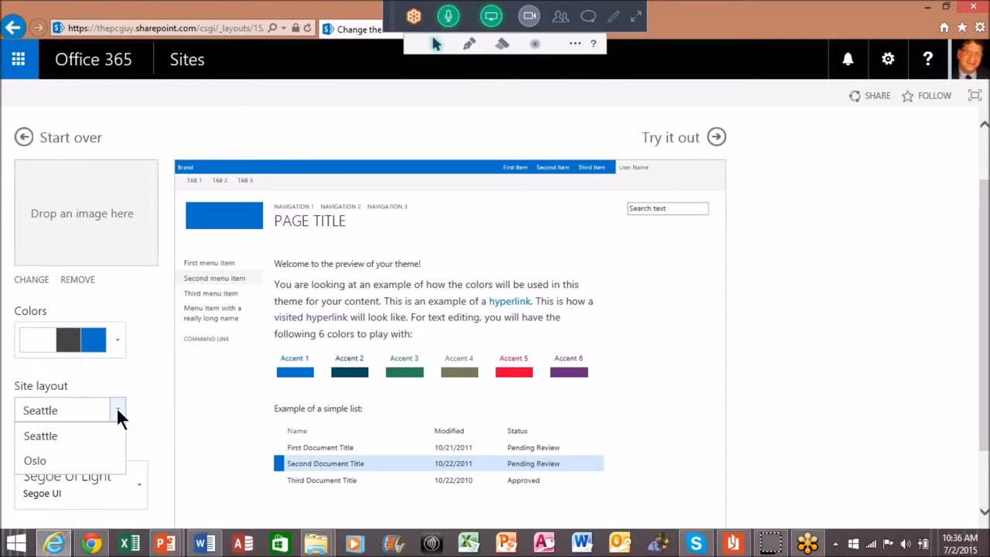
mouse_move(215, 292)
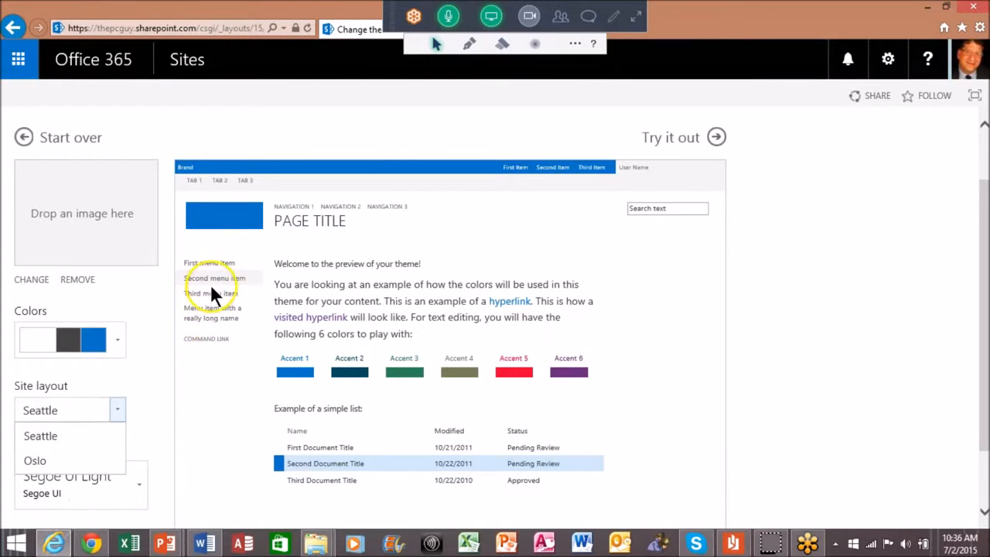
mouse_move(205, 313)
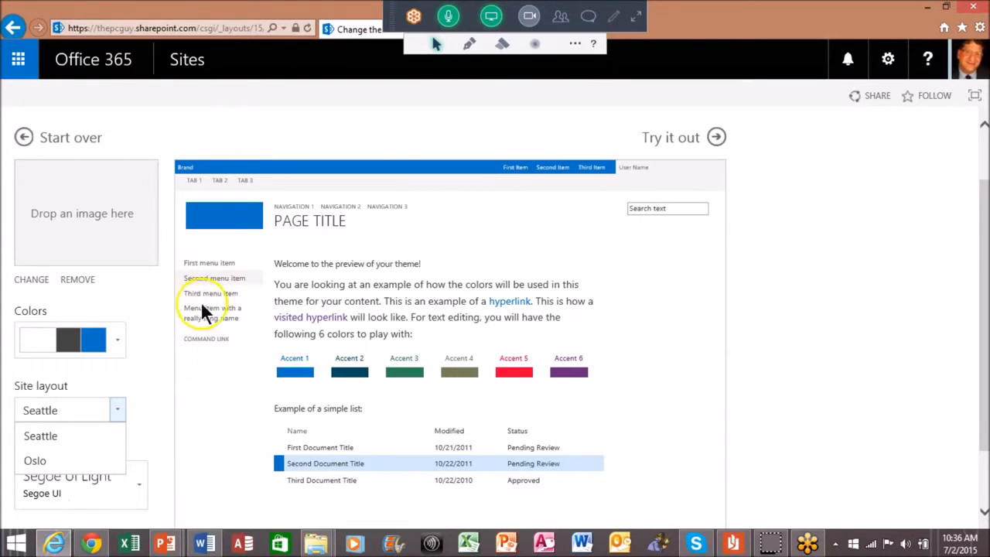
mouse_move(202, 267)
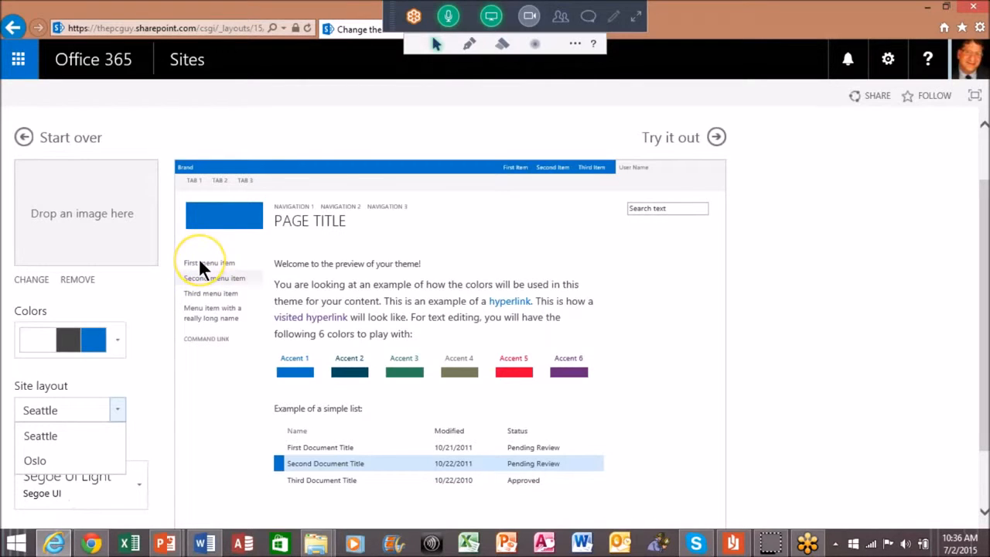
click(35, 460)
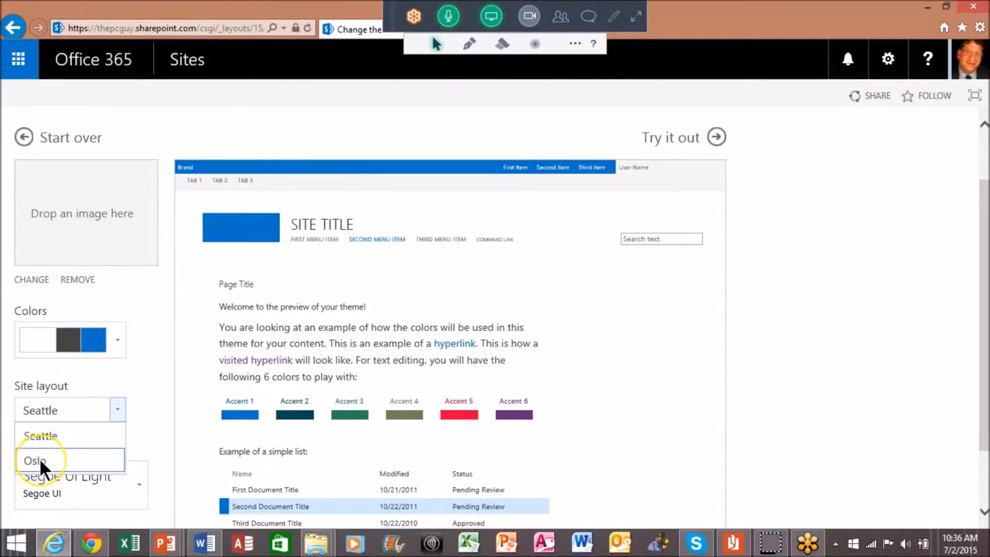
click(36, 460)
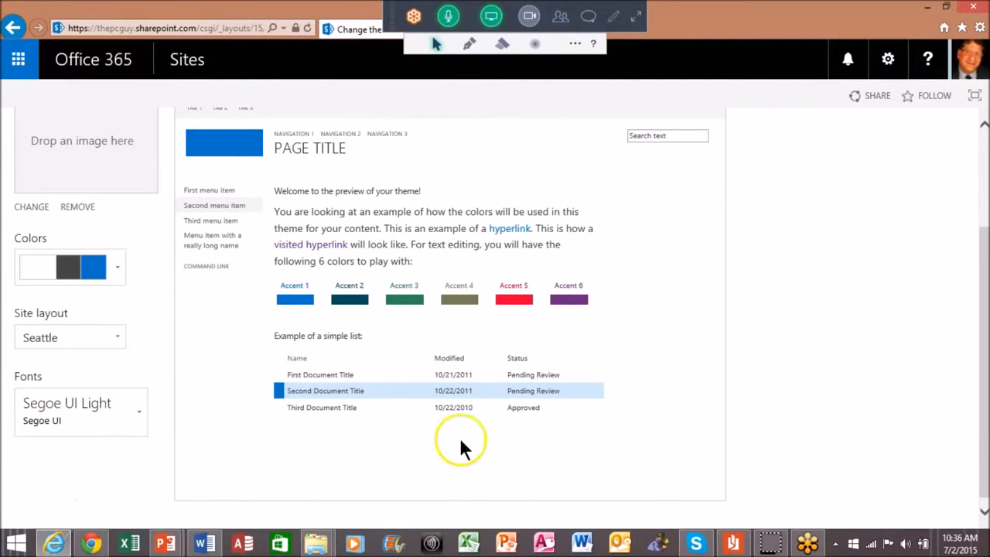
Scroll to the top and start changing the theme's background image
scroll(up, 3)
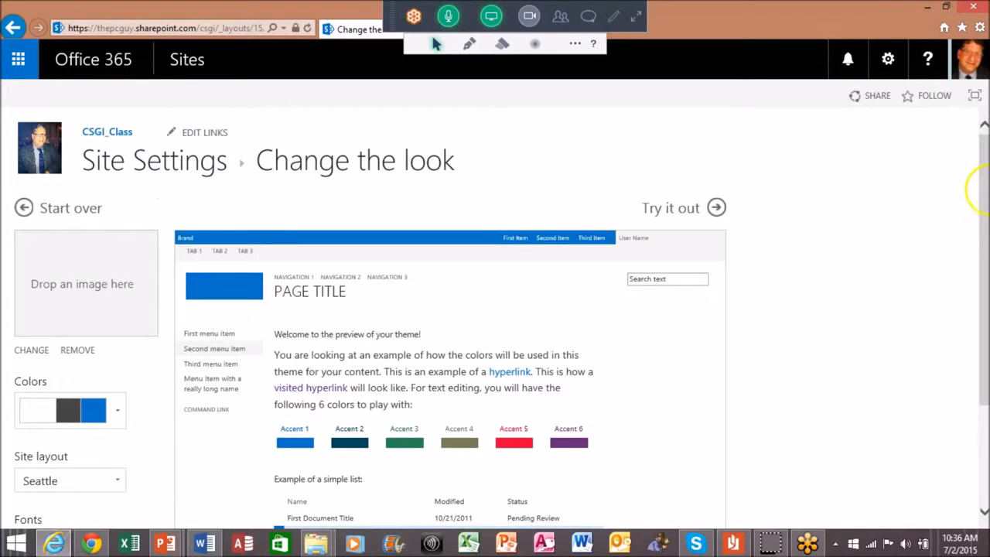
mouse_move(89, 232)
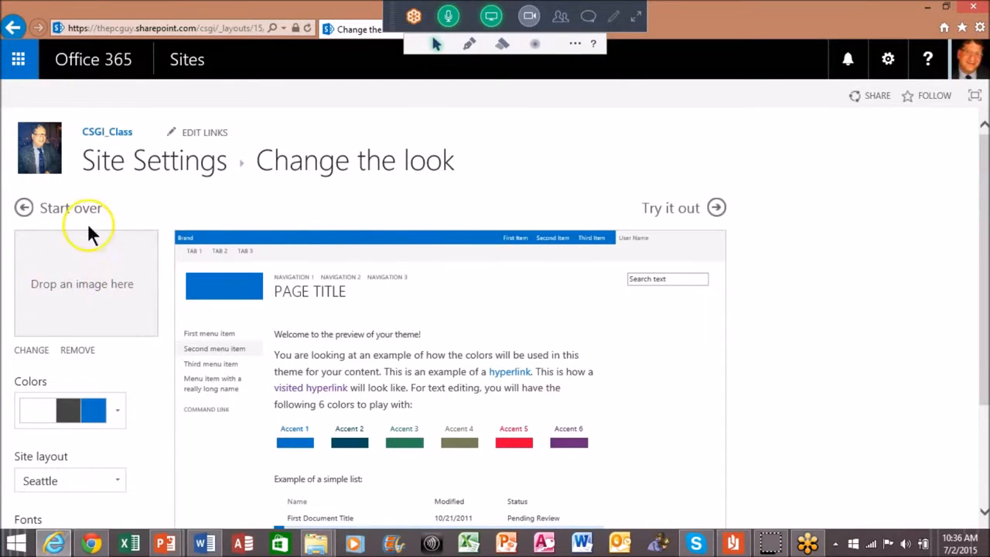
mouse_move(83, 283)
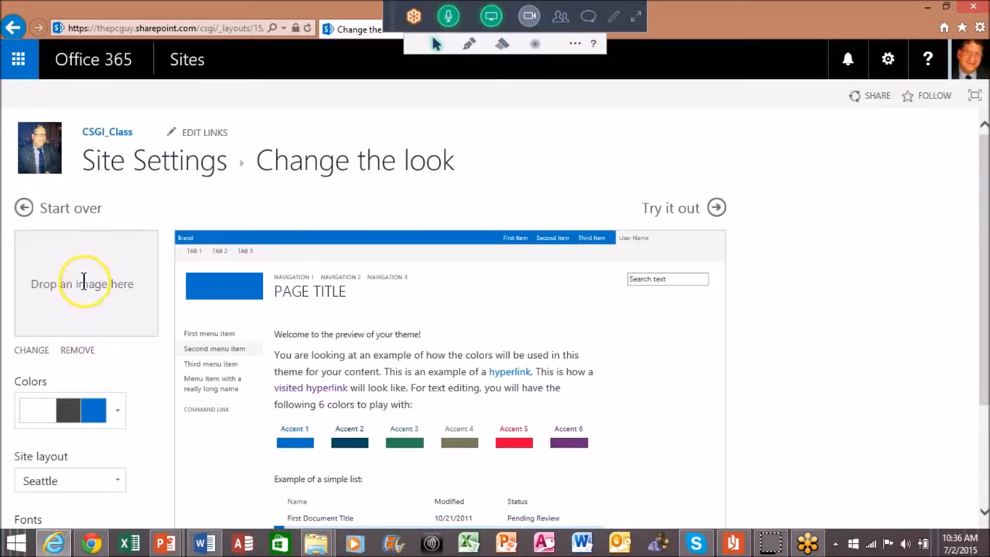
mouse_move(31, 350)
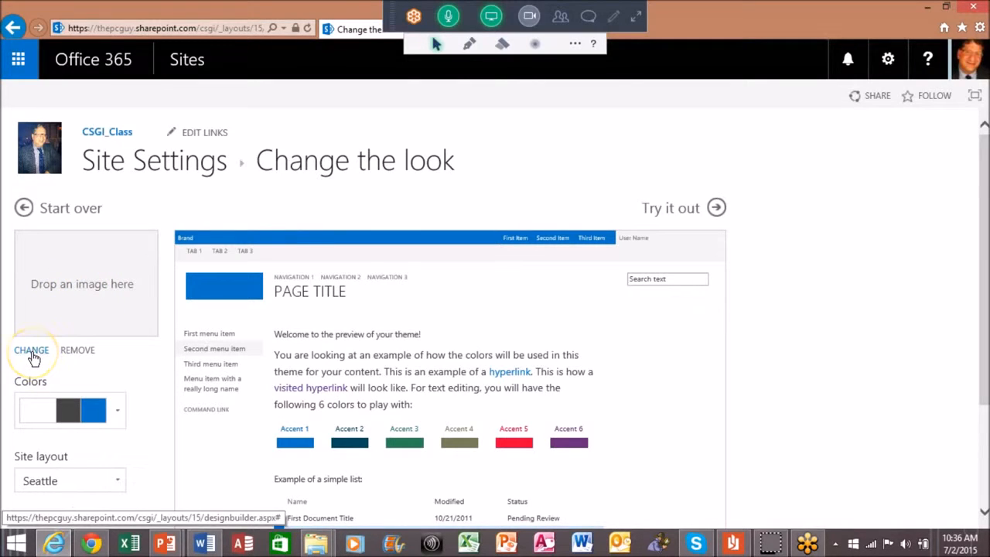
click(31, 350)
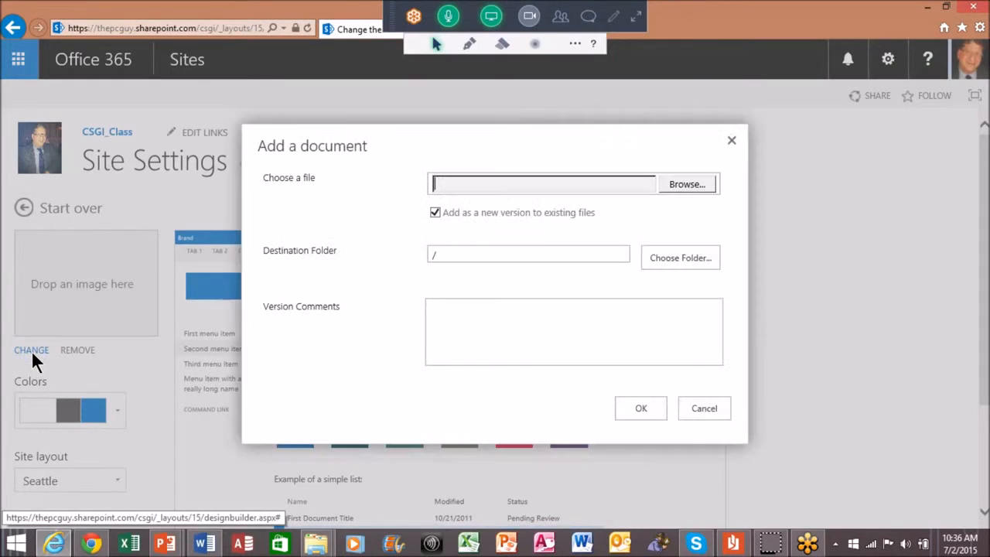
mouse_move(687, 184)
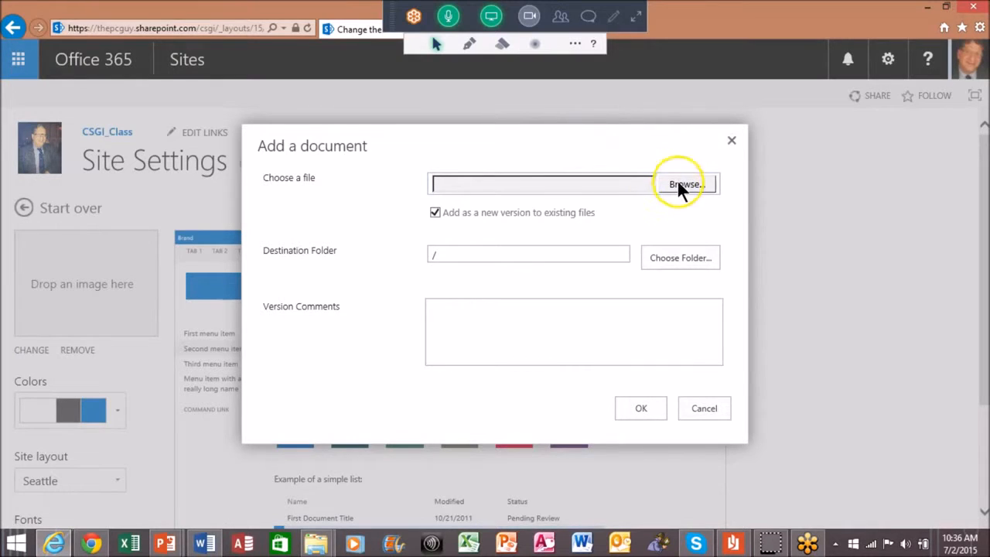
Upload csglogo.png from the Desktop as the Office theme's background image
click(684, 184)
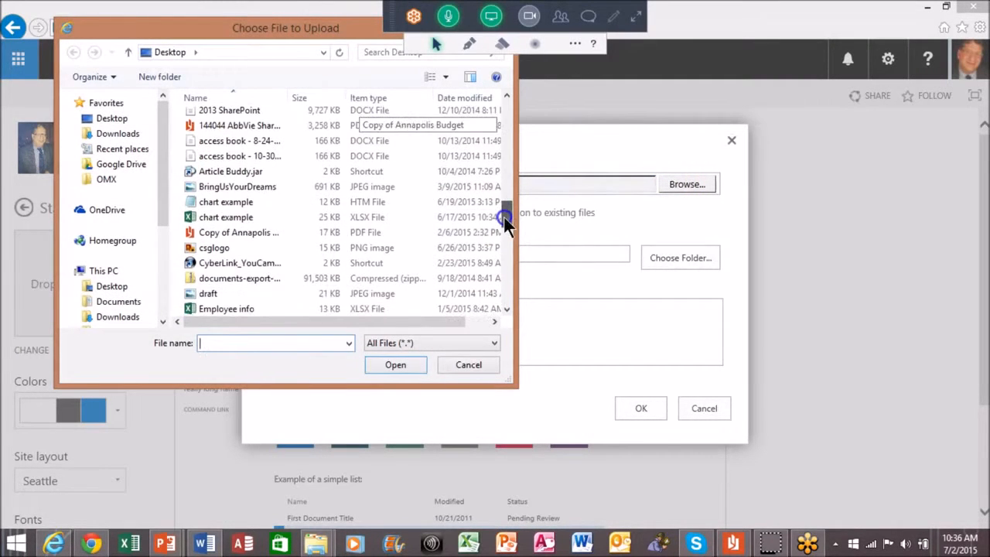
click(214, 248)
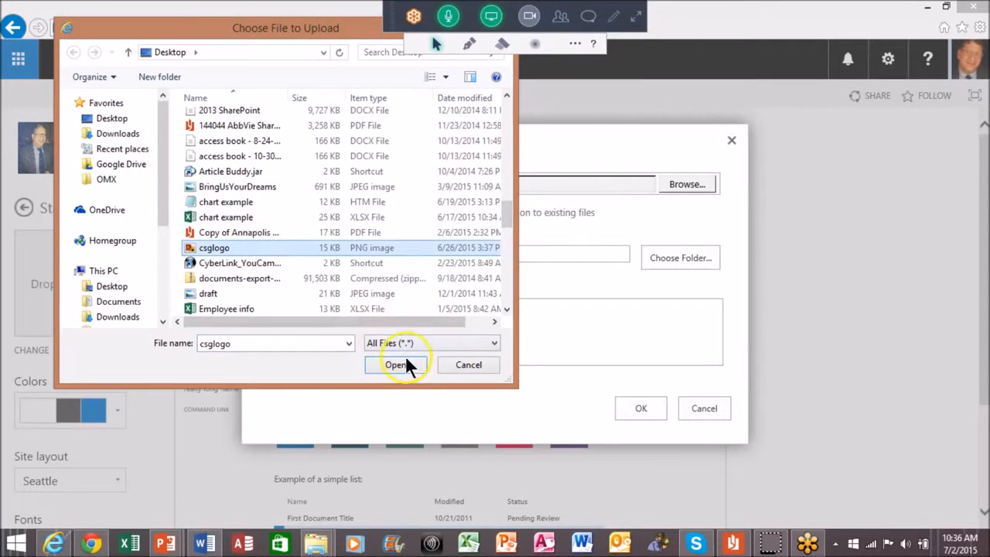
click(397, 365)
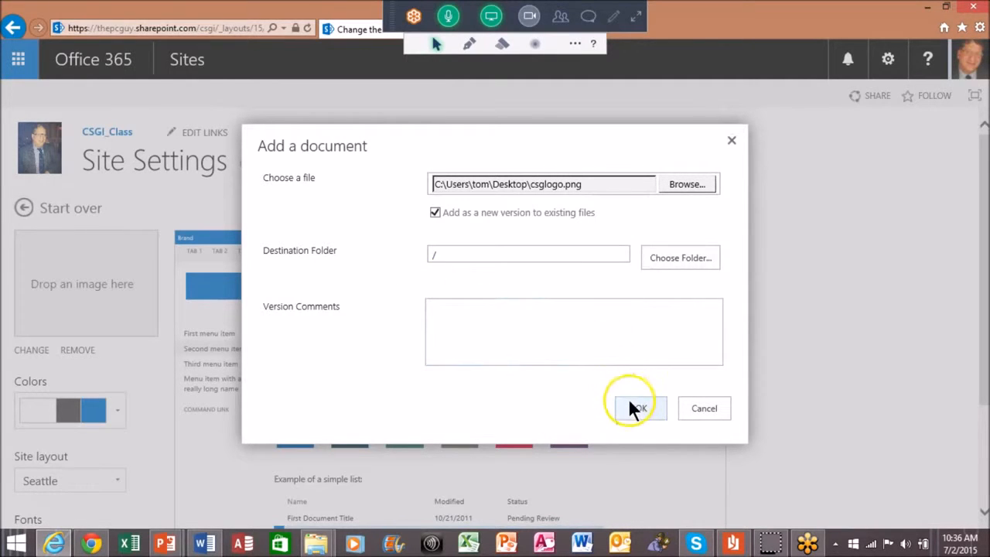
click(636, 408)
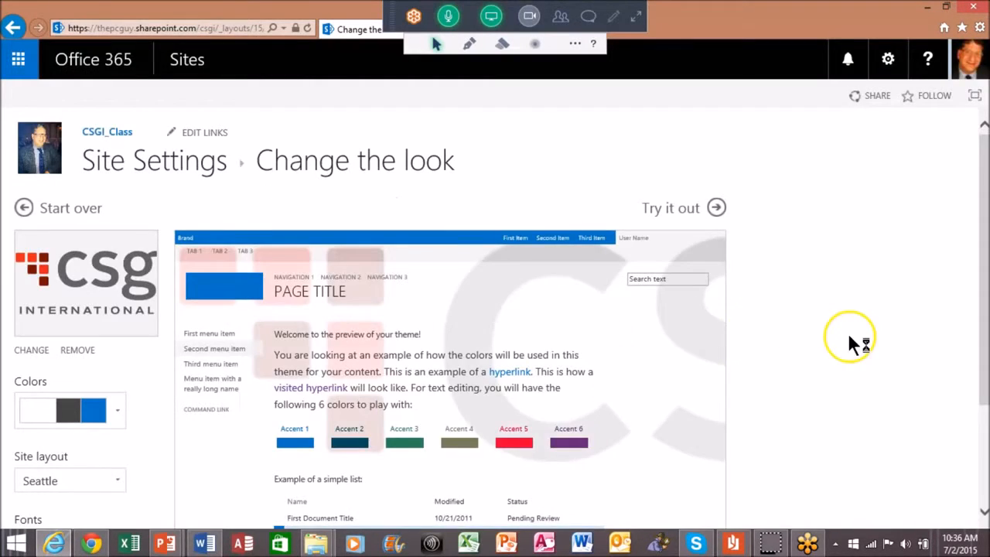
mouse_move(890, 348)
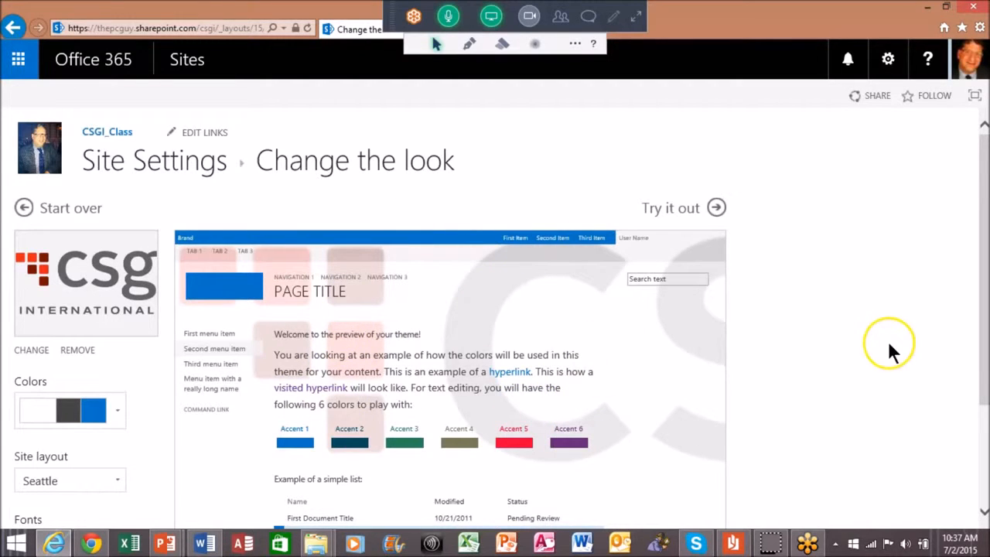
Scroll through the Office theme preview with the CSG logo background
scroll(down, 3)
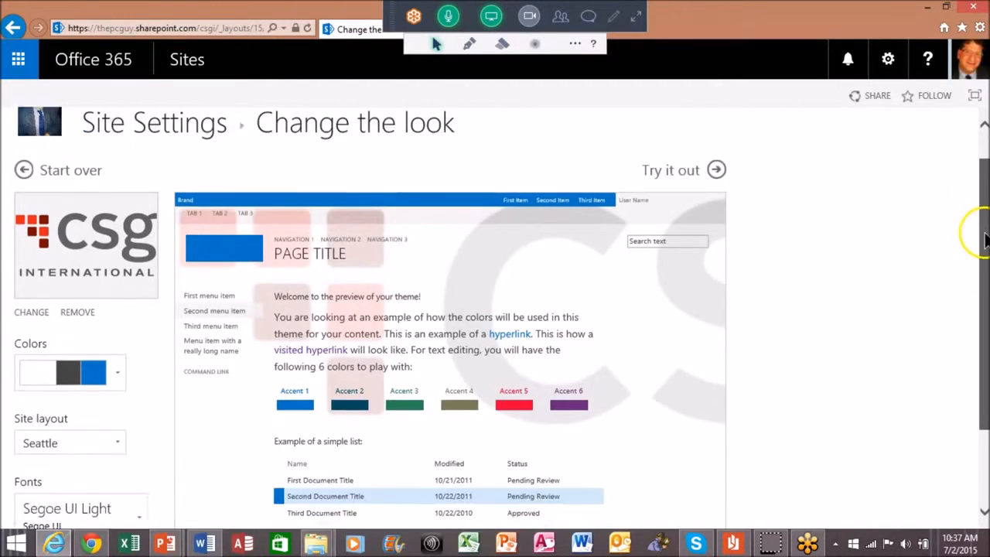
scroll(down, 3)
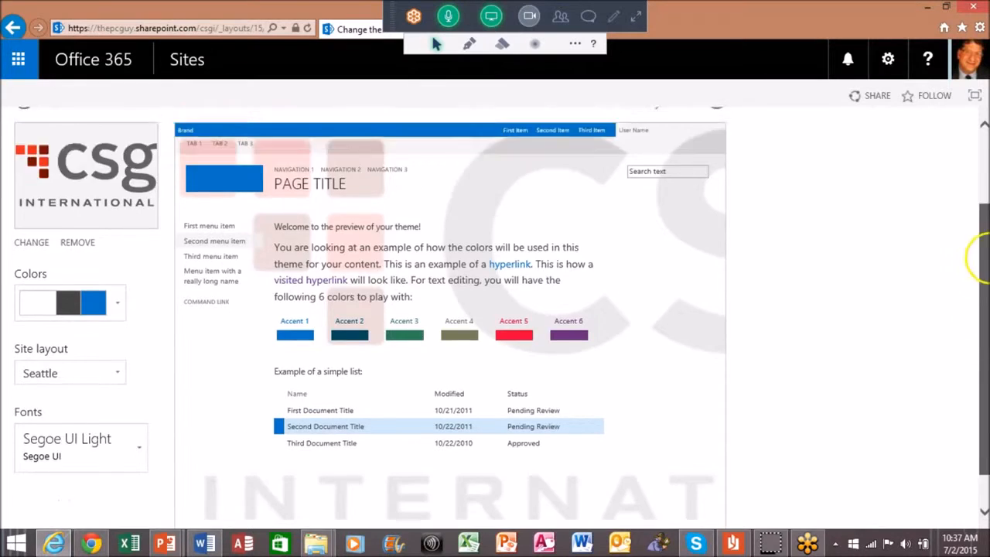
scroll(up, 3)
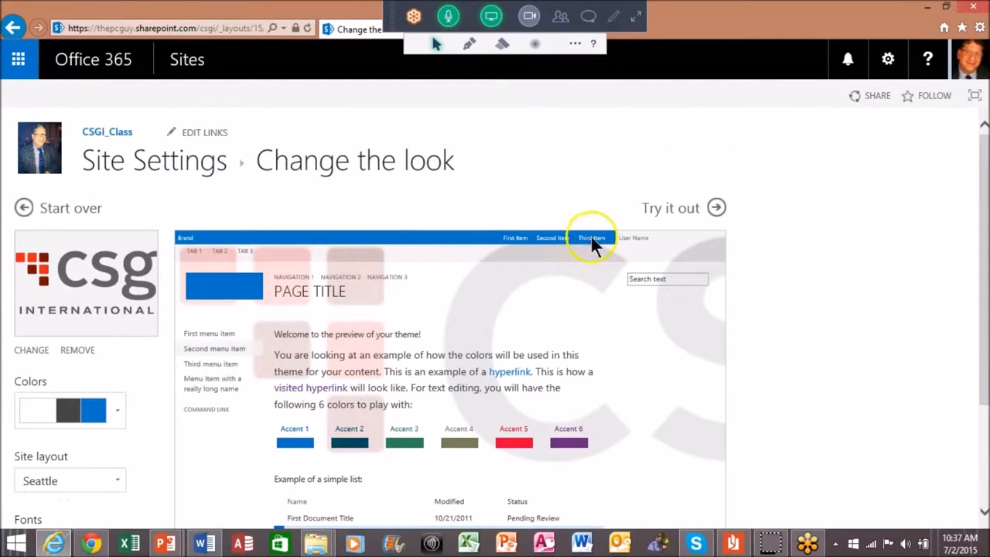
mouse_move(684, 247)
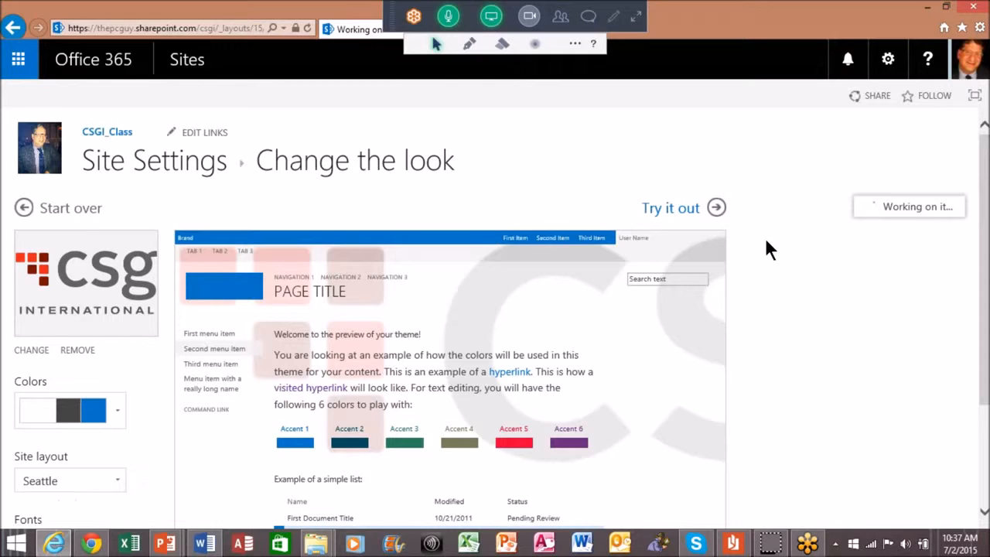
Try out the Office theme to preview the whole CSGI_Class site
click(670, 207)
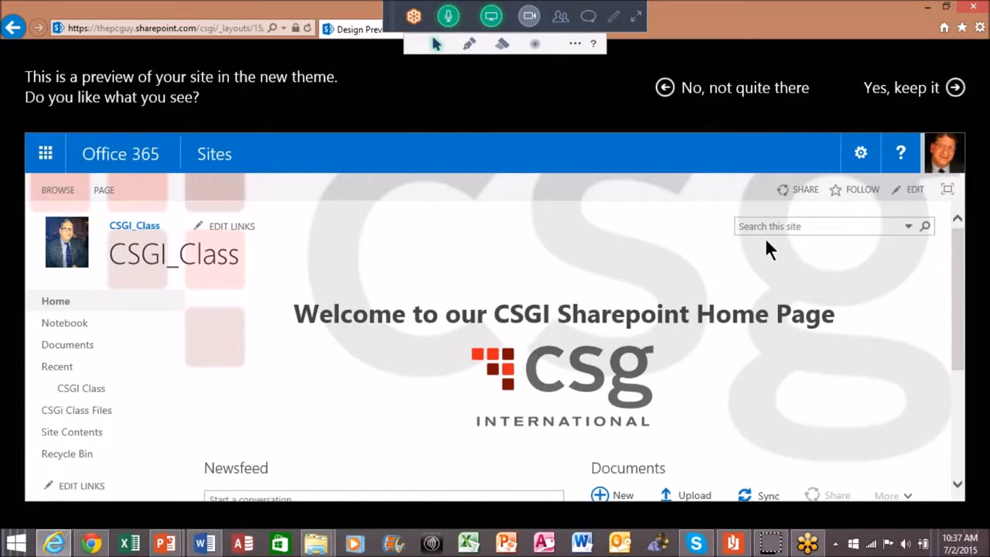
mouse_move(738, 153)
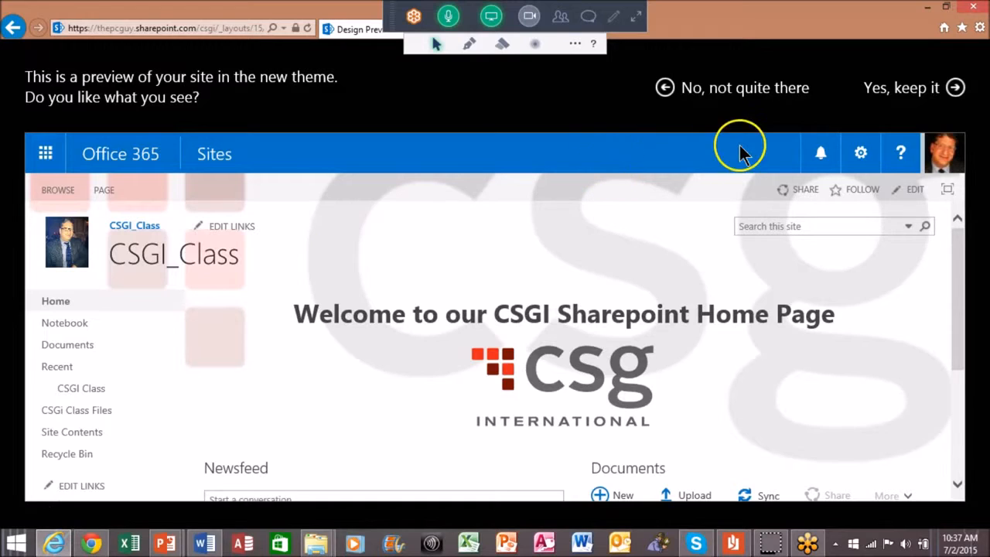
mouse_move(921, 93)
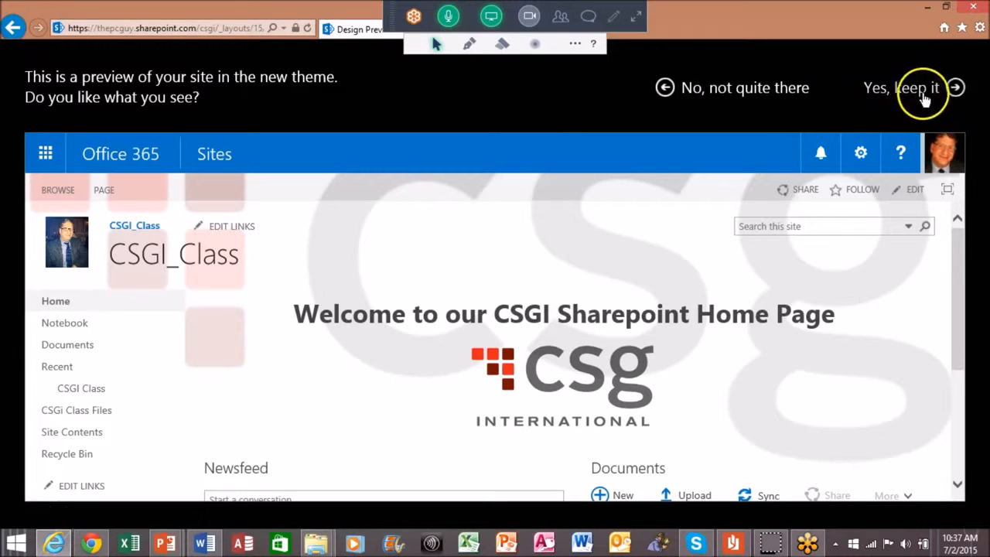
mouse_move(685, 88)
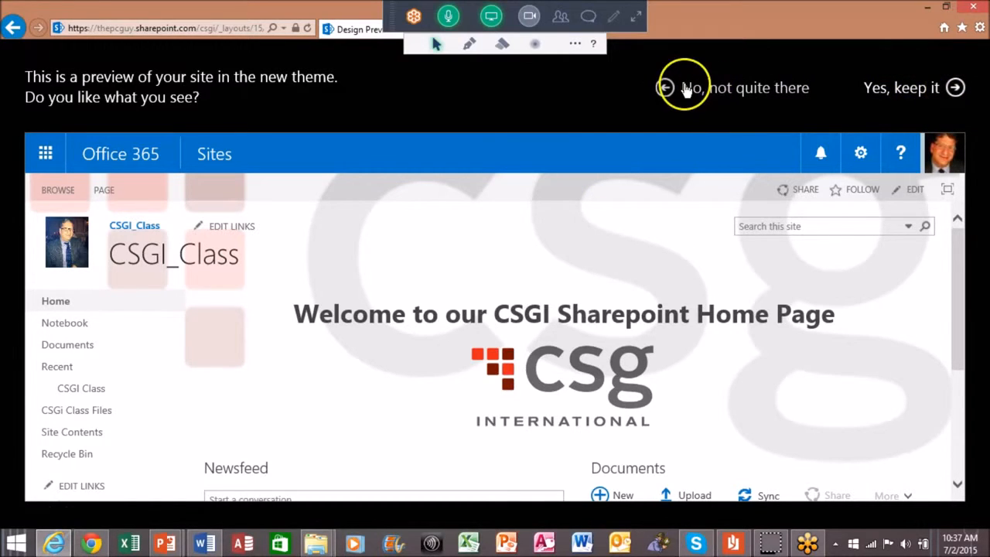
mouse_move(956, 87)
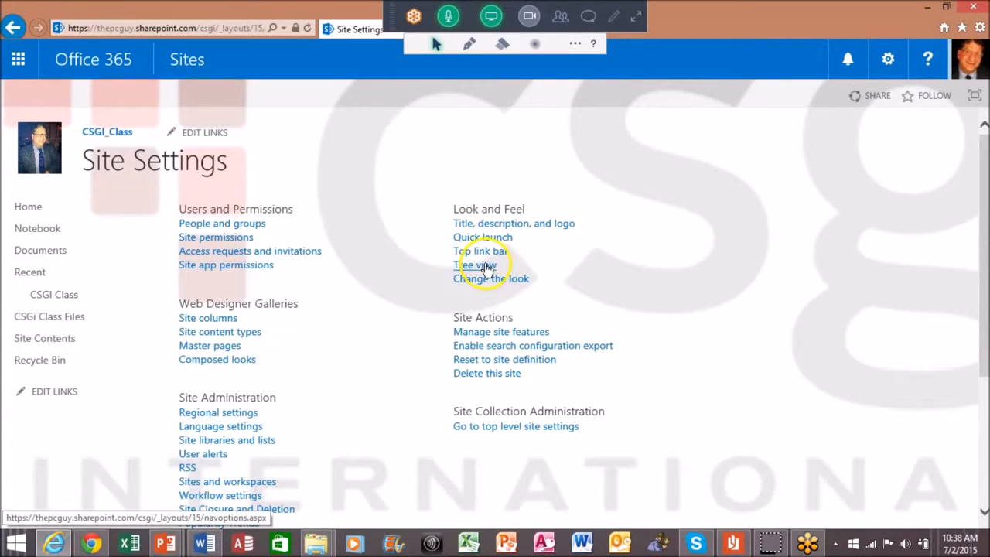
mouse_move(441, 185)
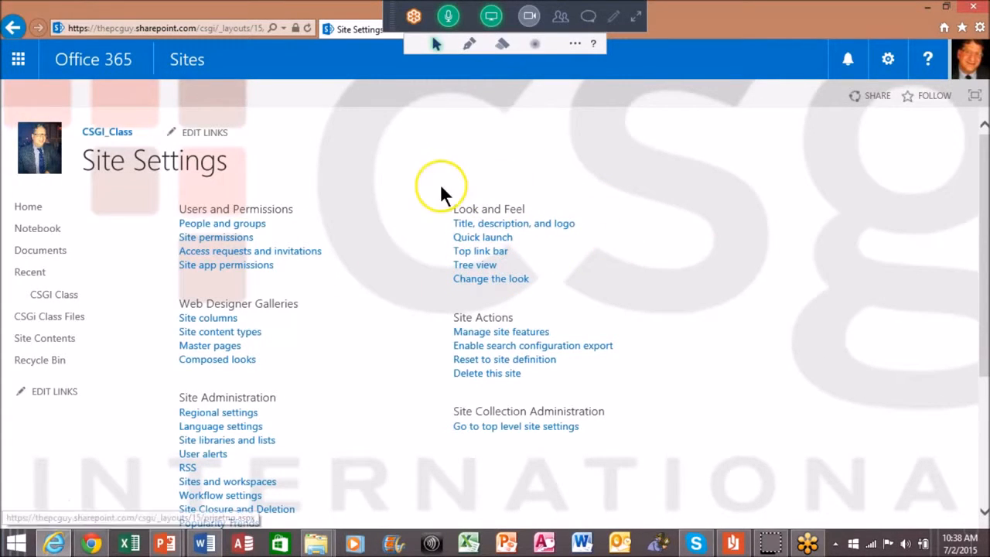
mouse_move(410, 217)
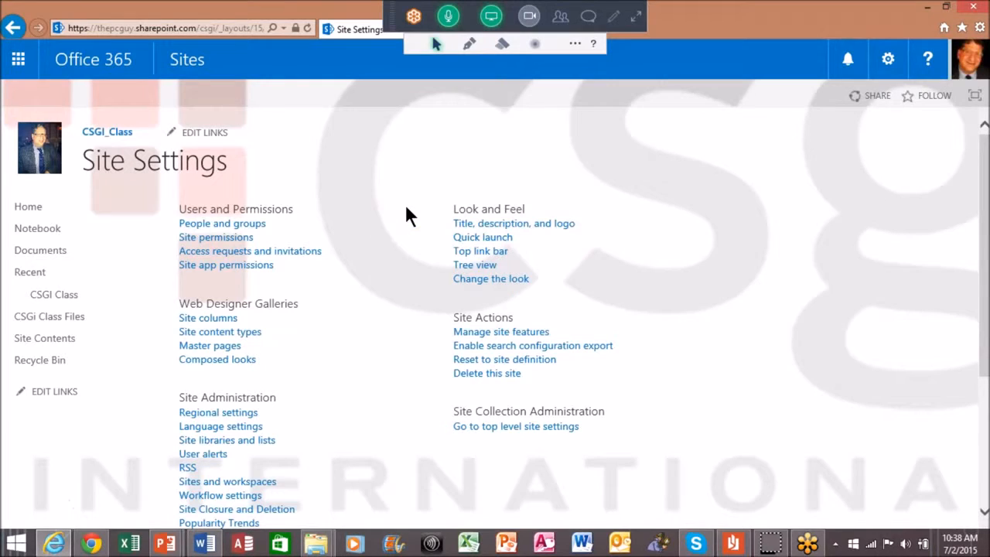